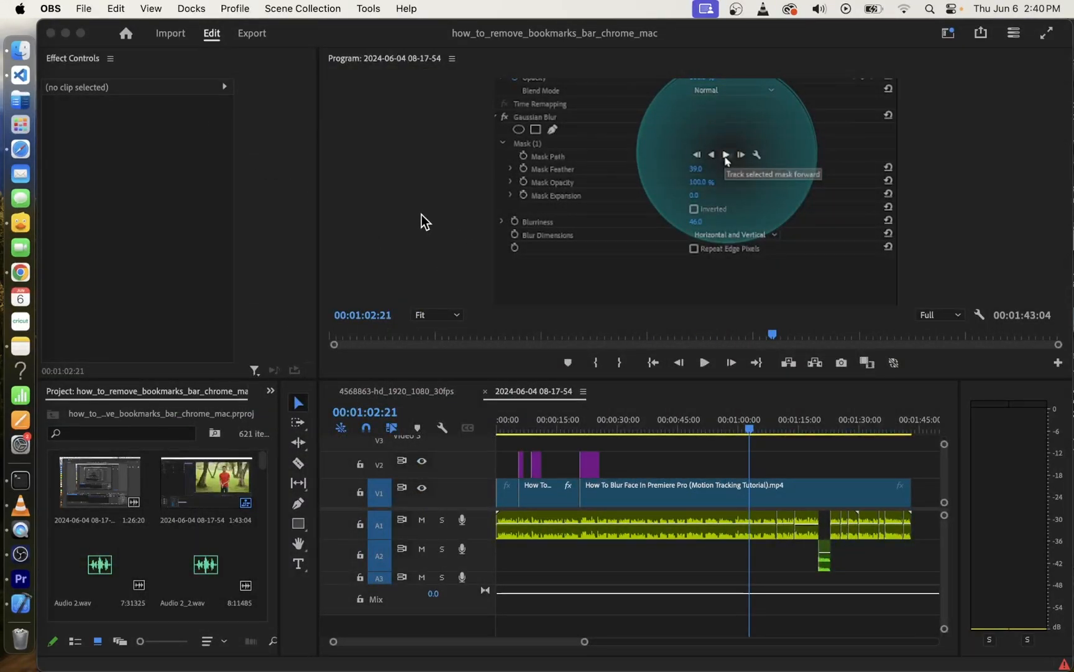
# Move the short audio clip from track A2 onto A1 so all audio sits on one track
pyautogui.click(514, 571)
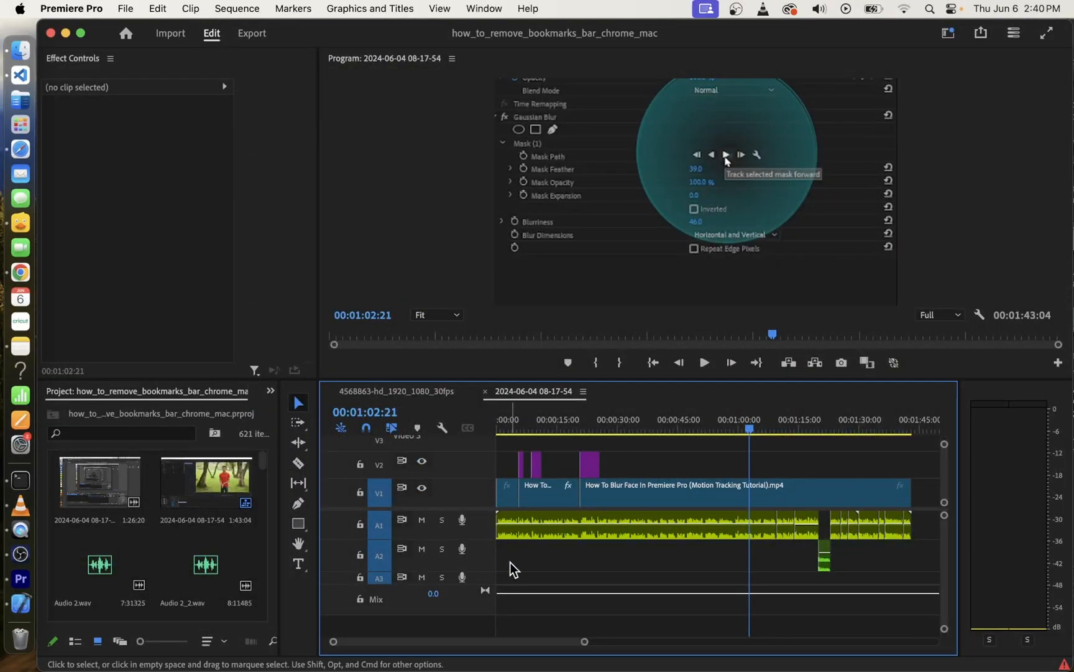
pyautogui.moveTo(511, 552); pyautogui.dragTo(572, 565)
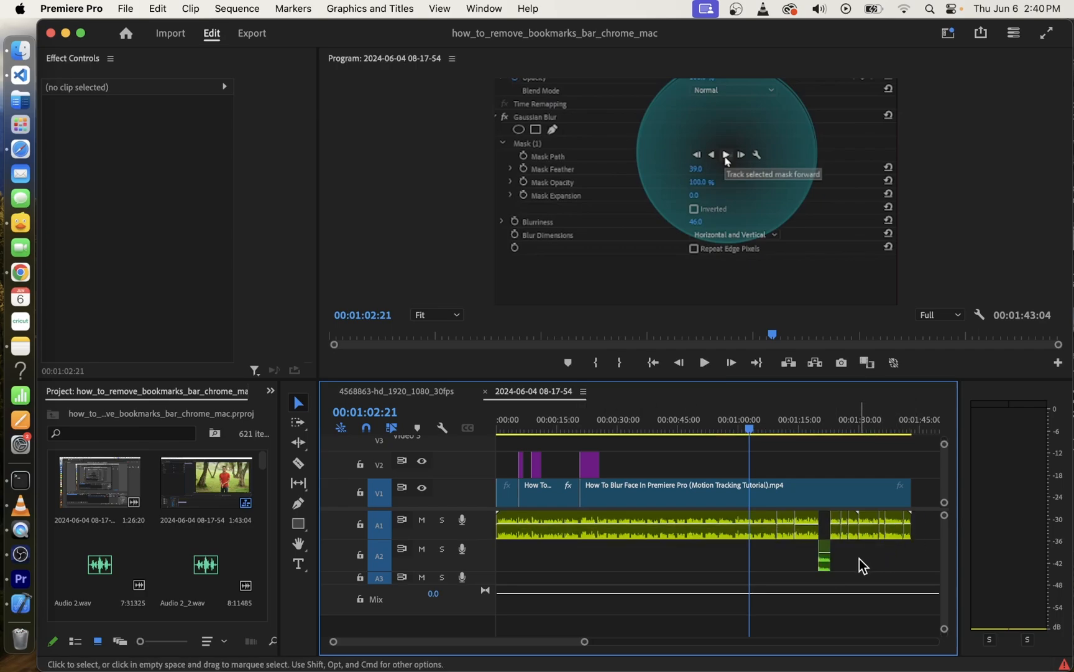
pyautogui.click(824, 564)
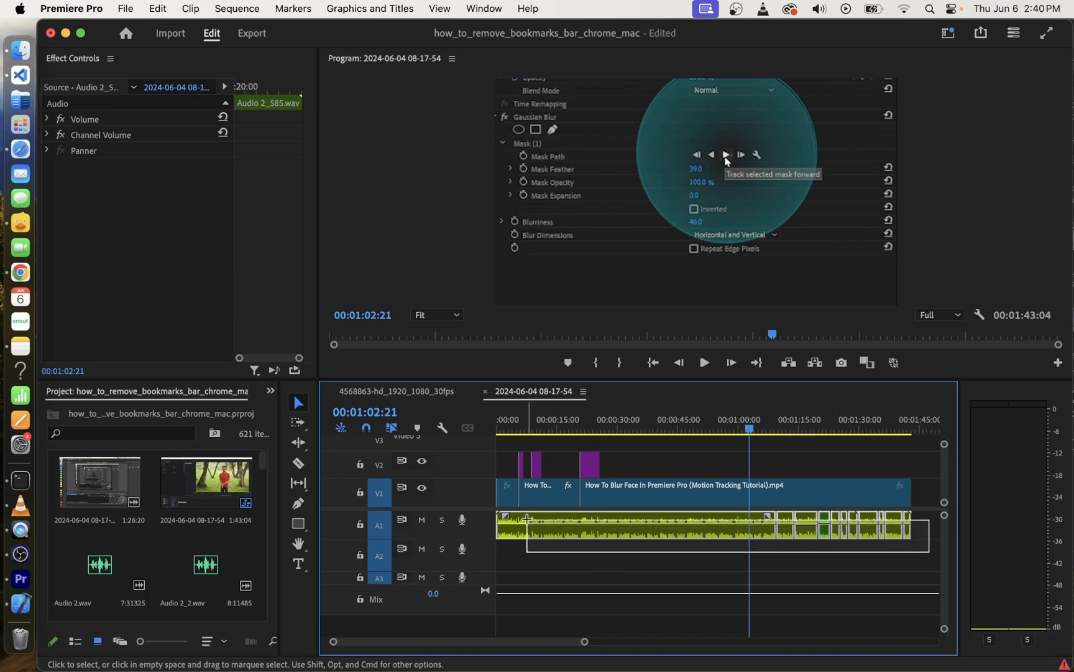
# Nest the selected A1 audio clips into a single clip named Nested Sequence 35
pyautogui.click(641, 524)
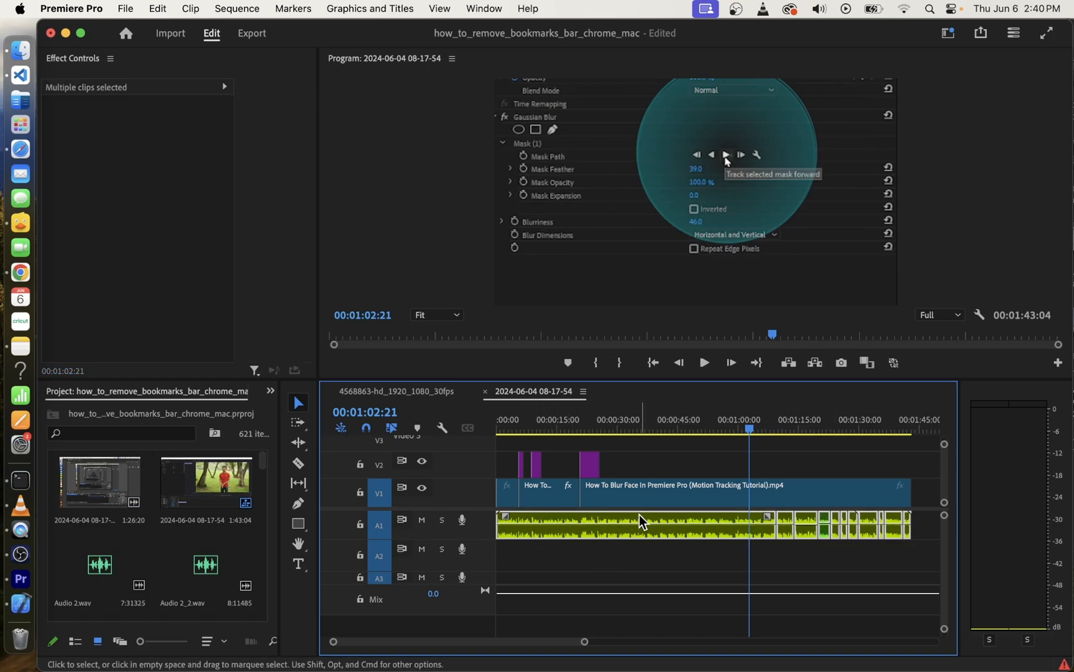
pyautogui.rightClick(644, 522)
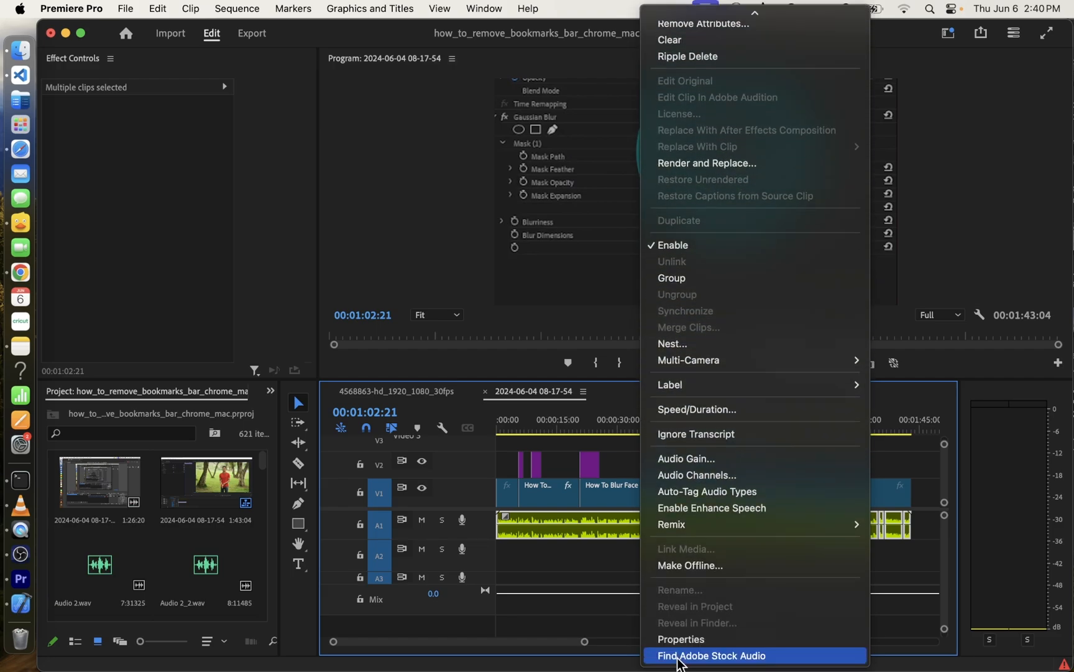
pyautogui.moveTo(740, 360)
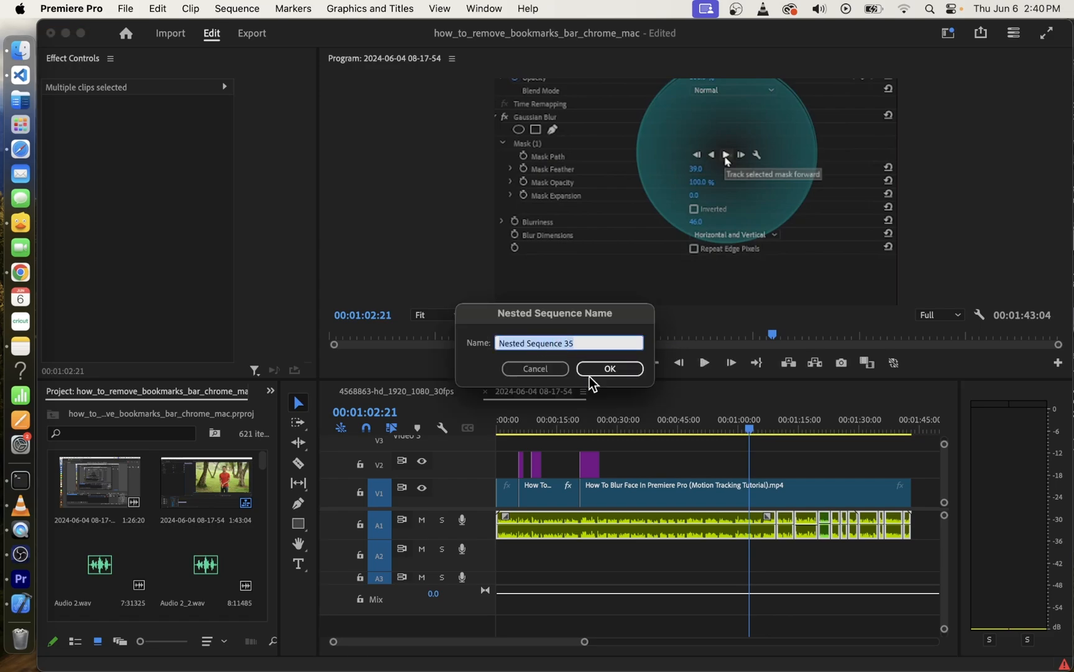
pyautogui.click(609, 368)
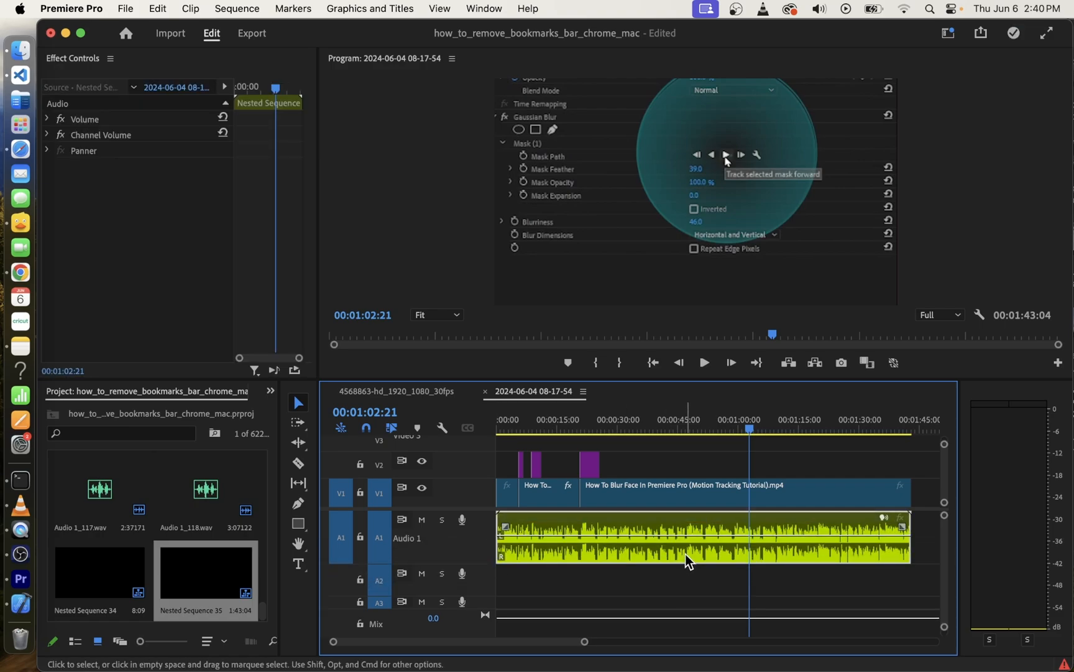
pyautogui.moveTo(664, 557)
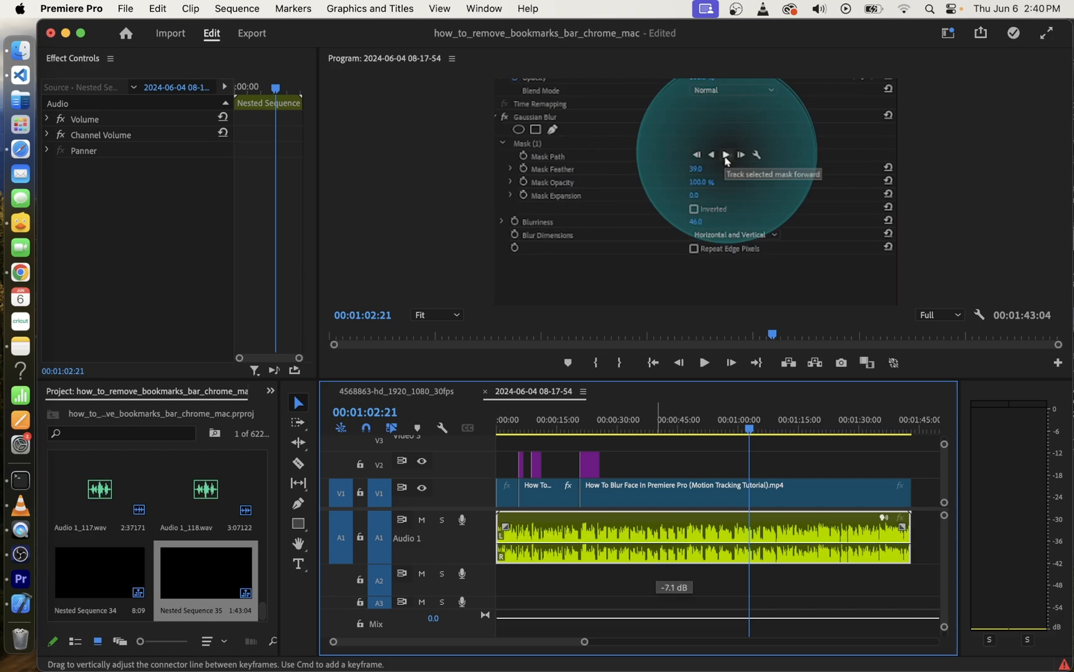
pyautogui.moveTo(341, 428)
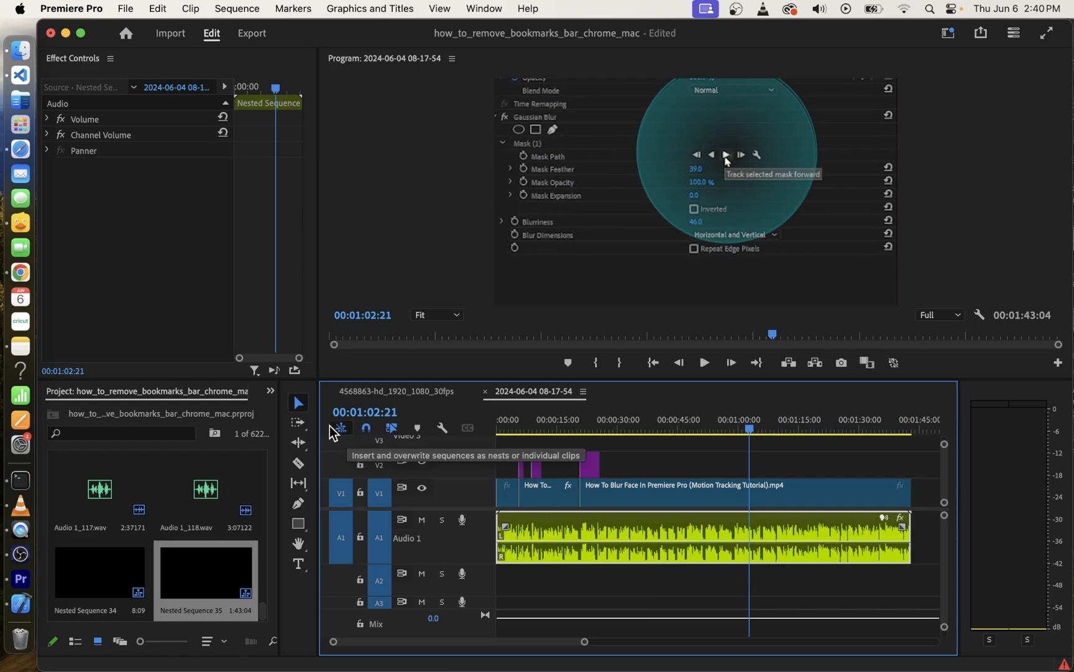
# Find the Parametric Equalizer by searching 'equa' and apply it to Nested Sequence 35
pyautogui.click(58, 391)
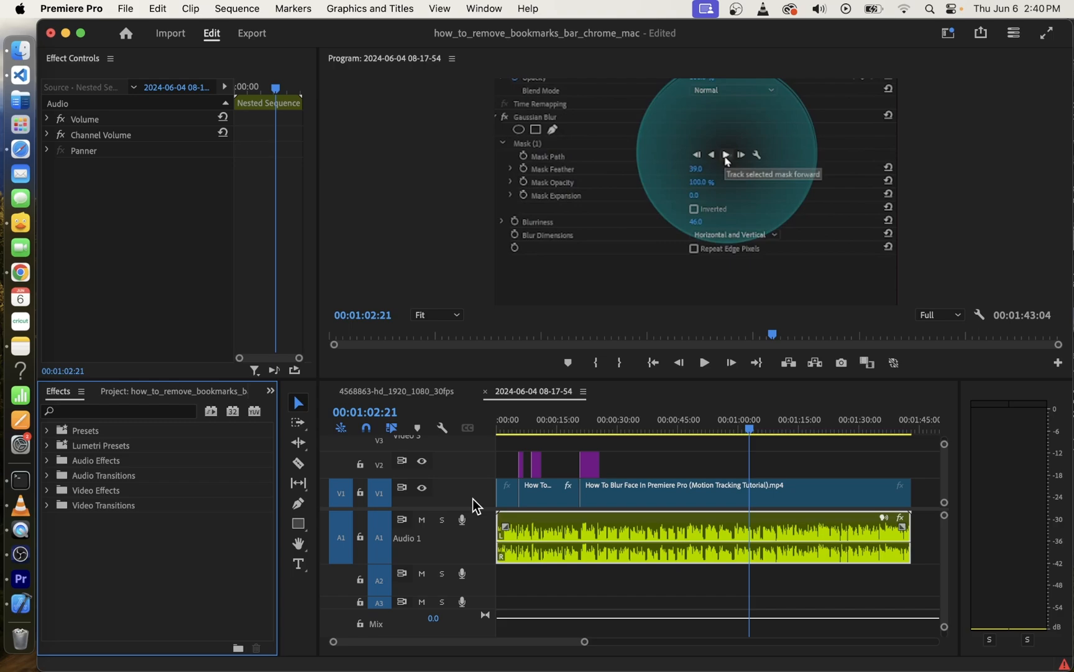
pyautogui.click(118, 411)
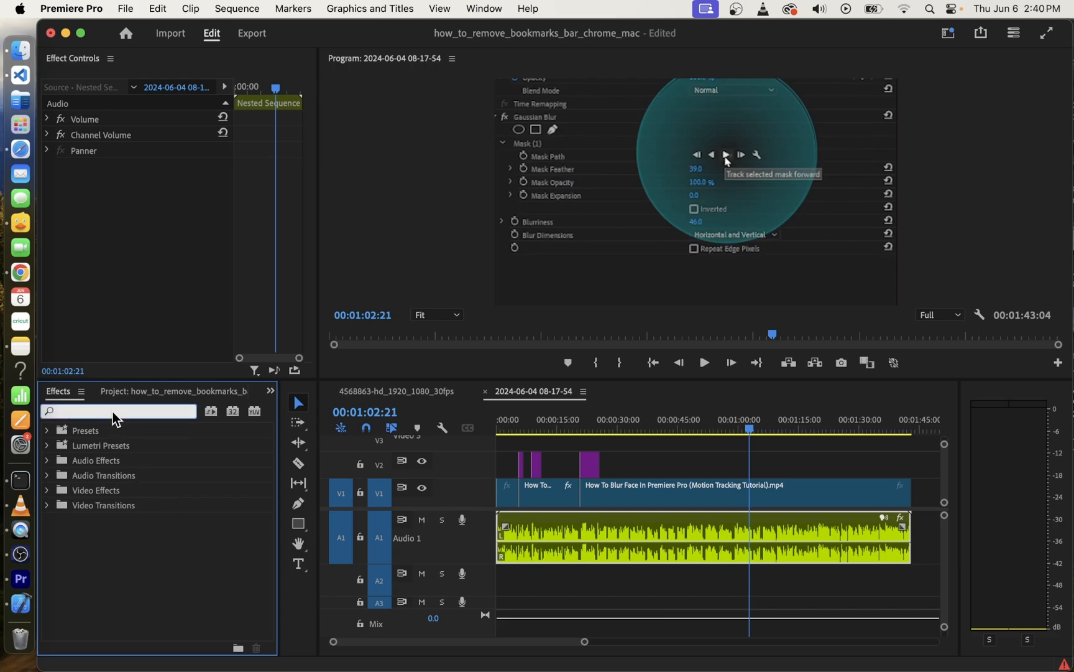
pyautogui.write('equa')
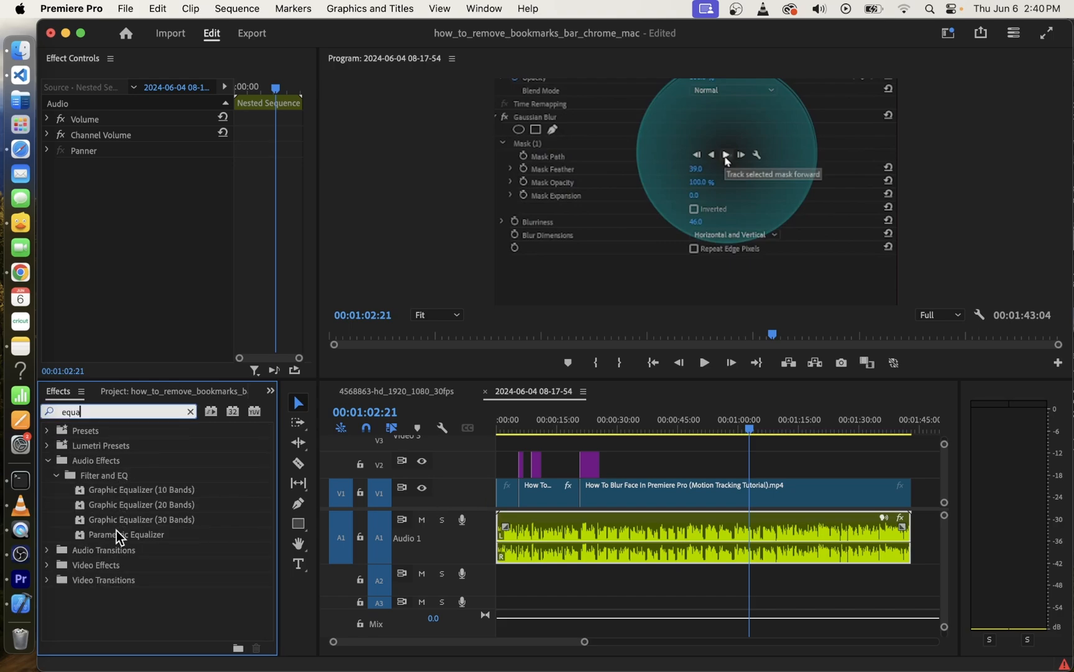
pyautogui.moveTo(125, 533); pyautogui.dragTo(637, 535)
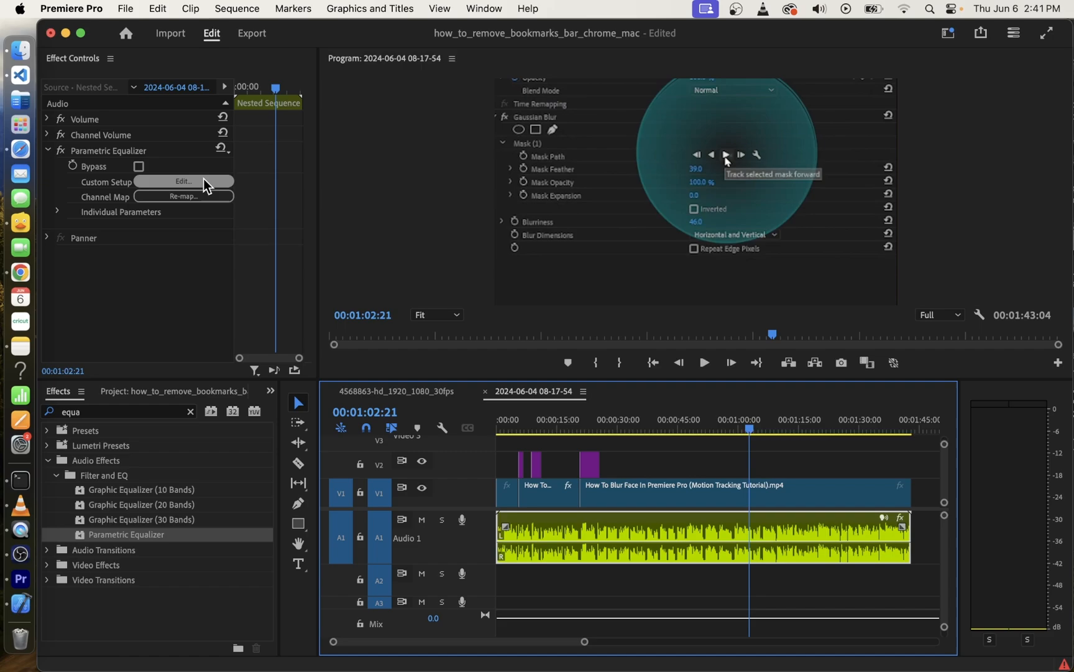
# Bring up the equalizer's Custom Setup editor and its preset list (Old Time Radio)
pyautogui.click(183, 181)
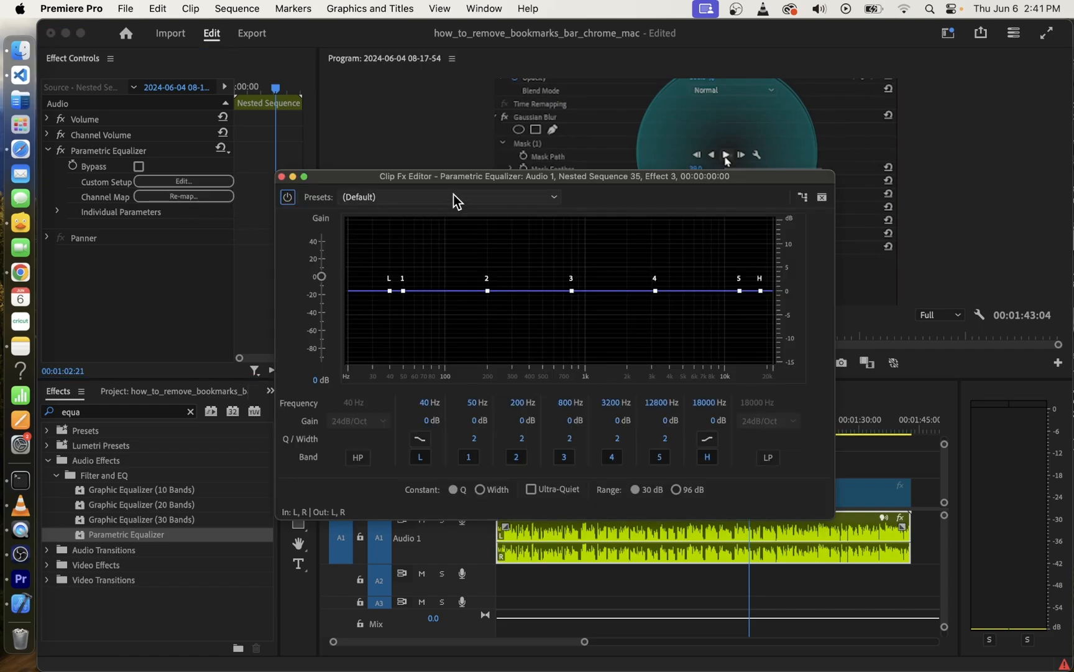
pyautogui.click(449, 196)
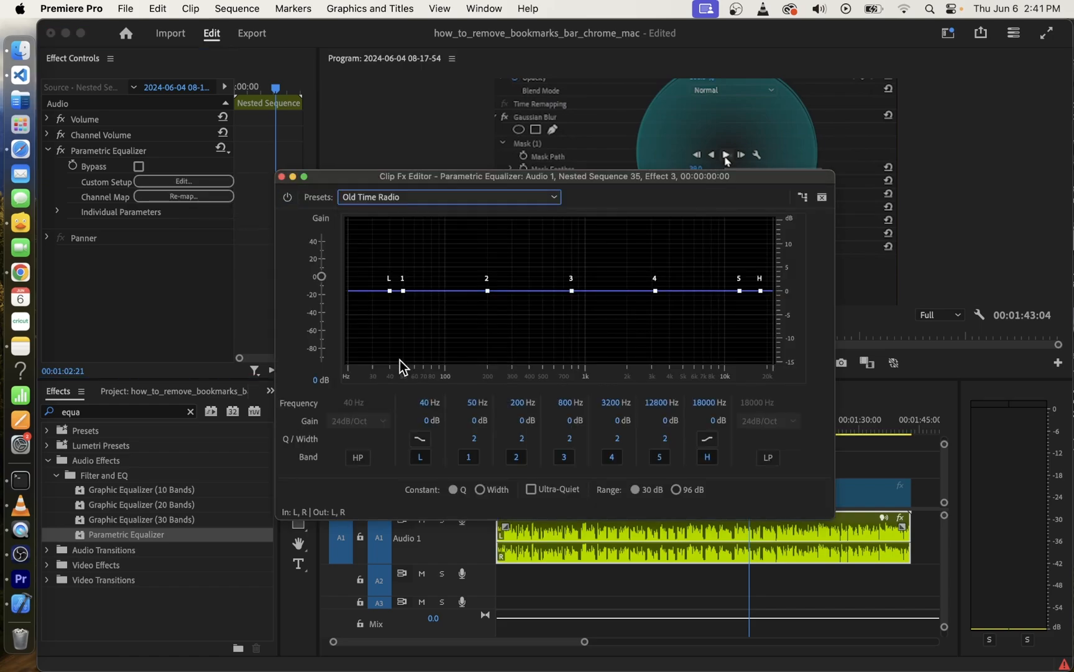